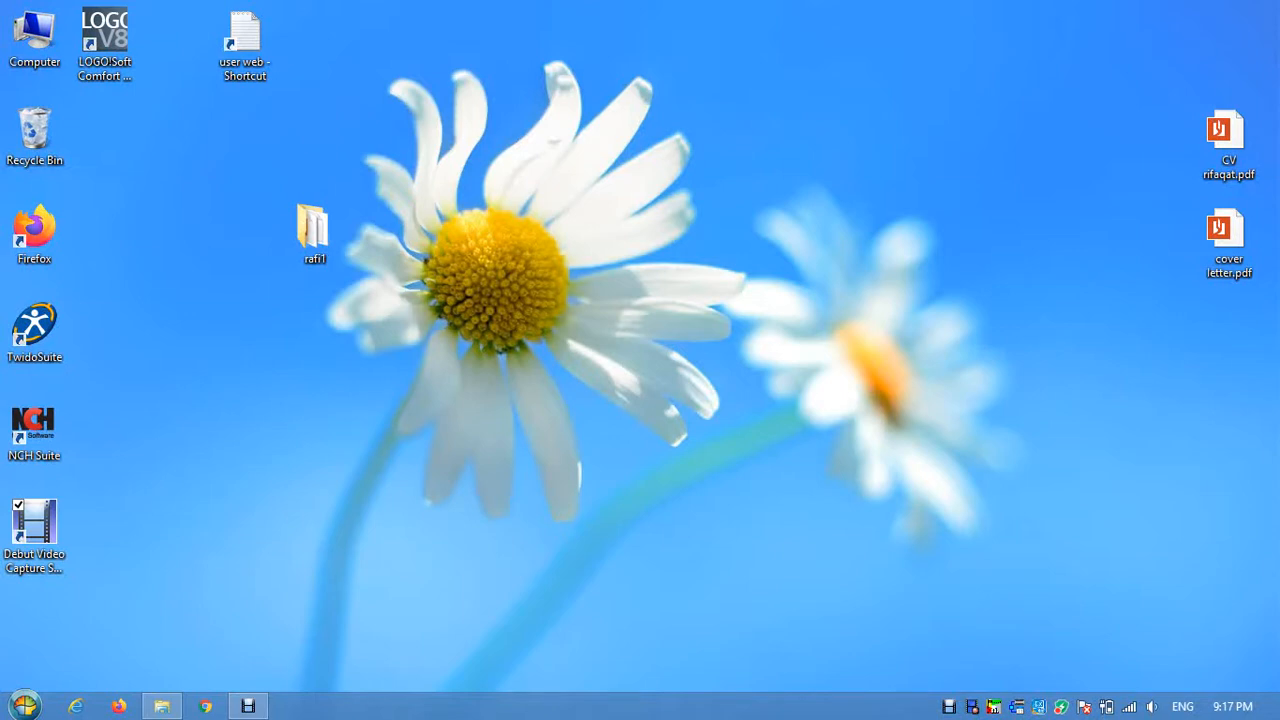
Look inside the rafi1 folder on the desktop.
click(314, 230)
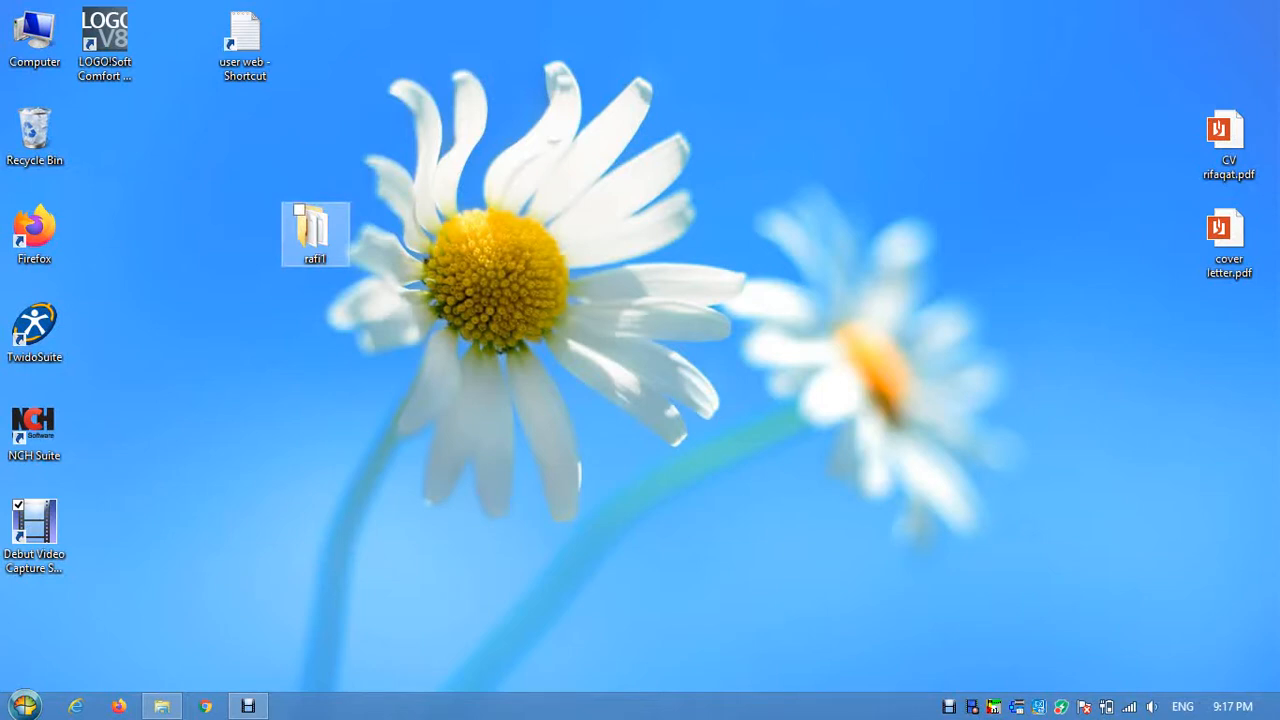
double_click(316, 232)
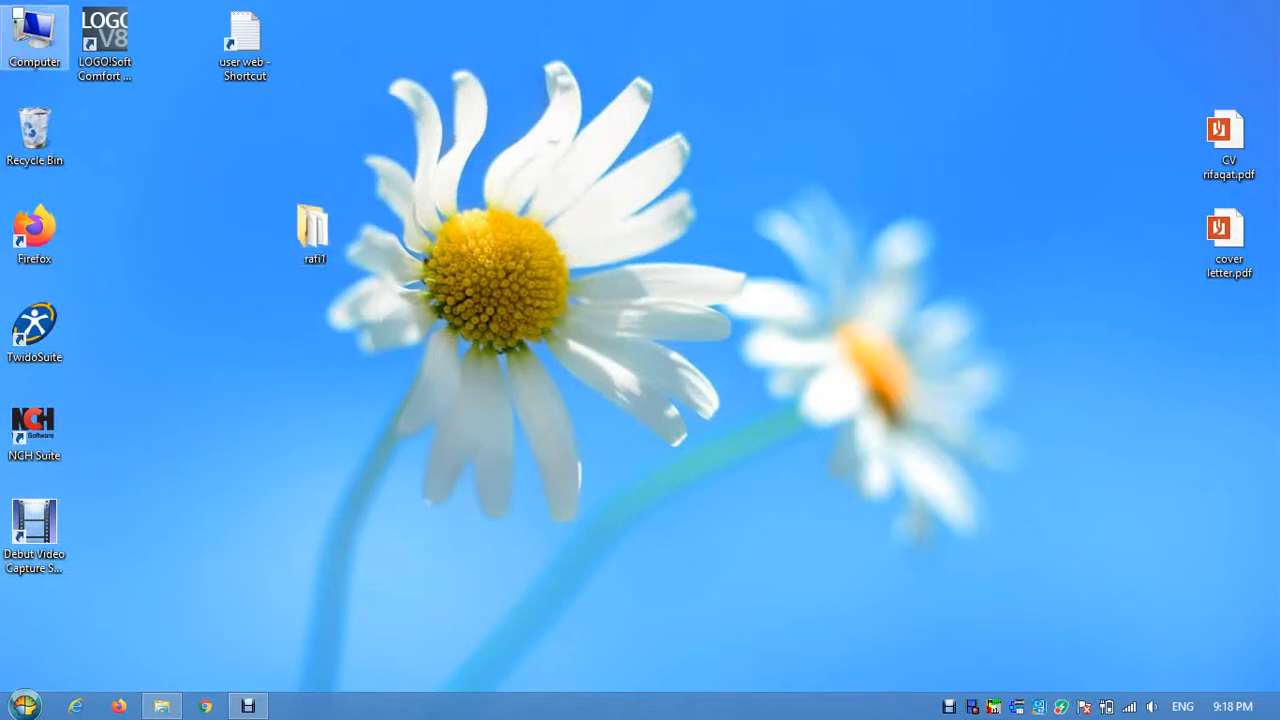
Browse Computer > Local Disk (D:) > rafi2, confirm it is empty, and close the window.
double_click(34, 36)
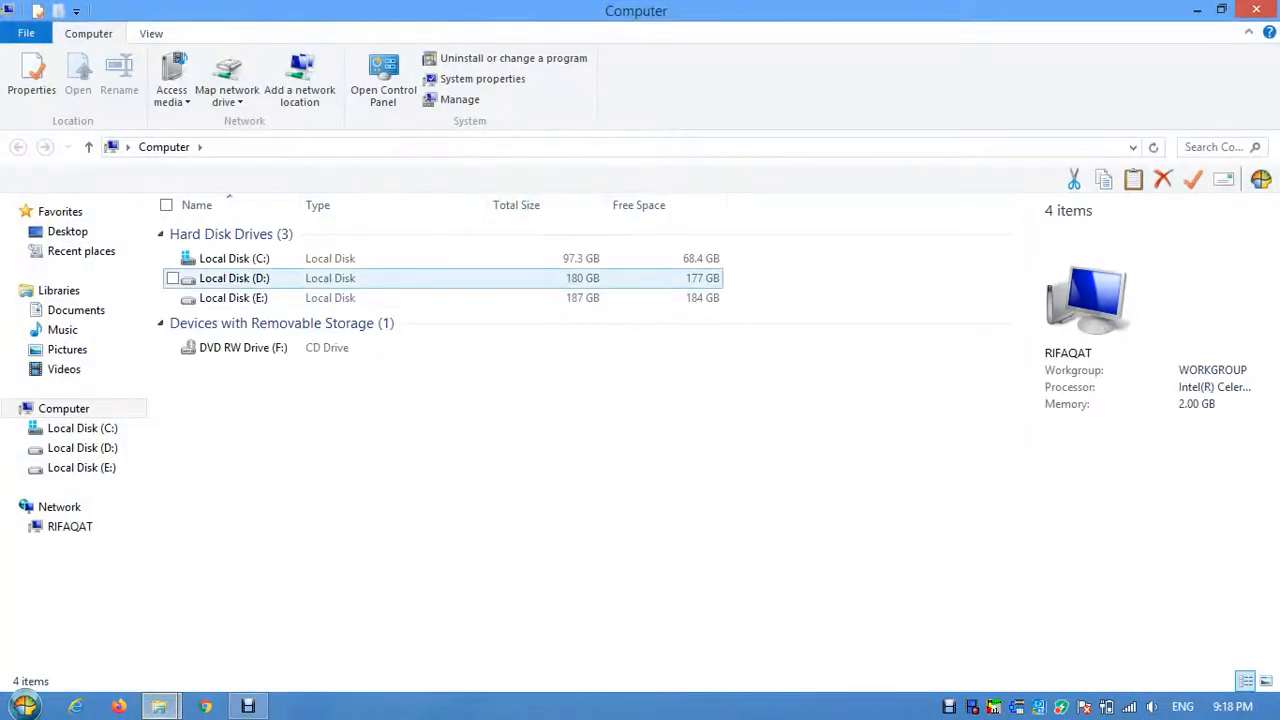
double_click(232, 278)
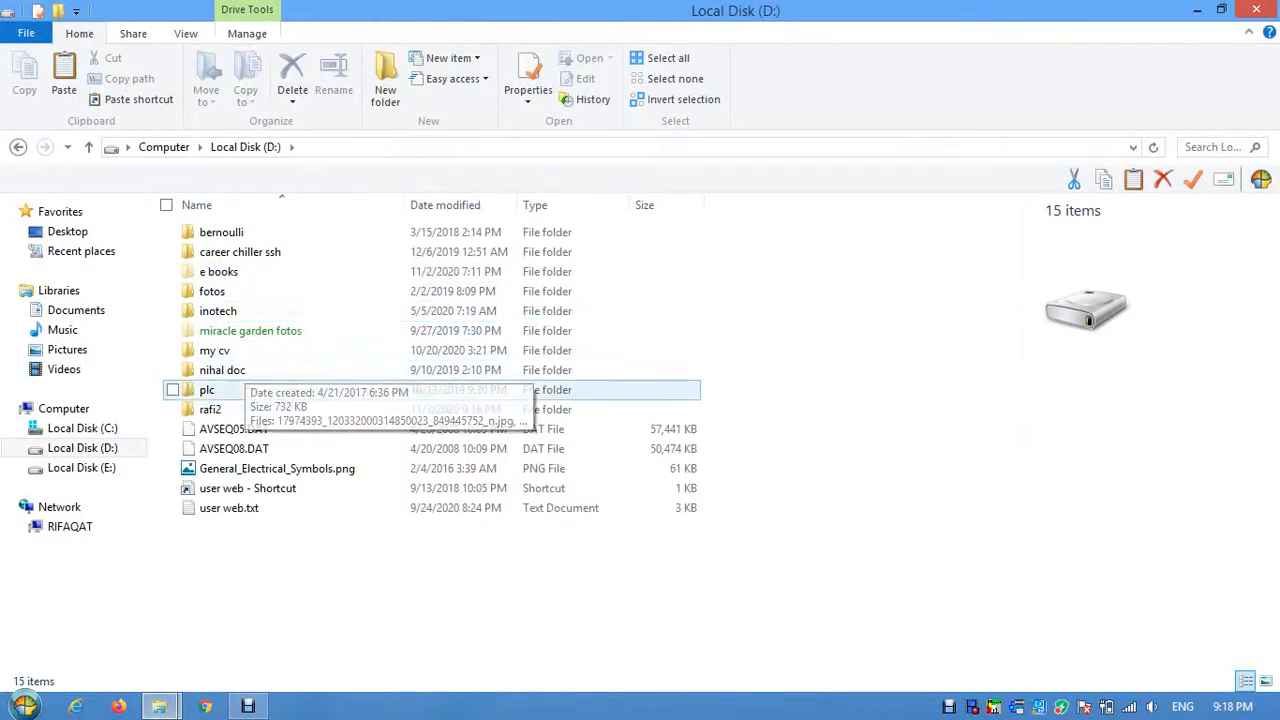
double_click(210, 408)
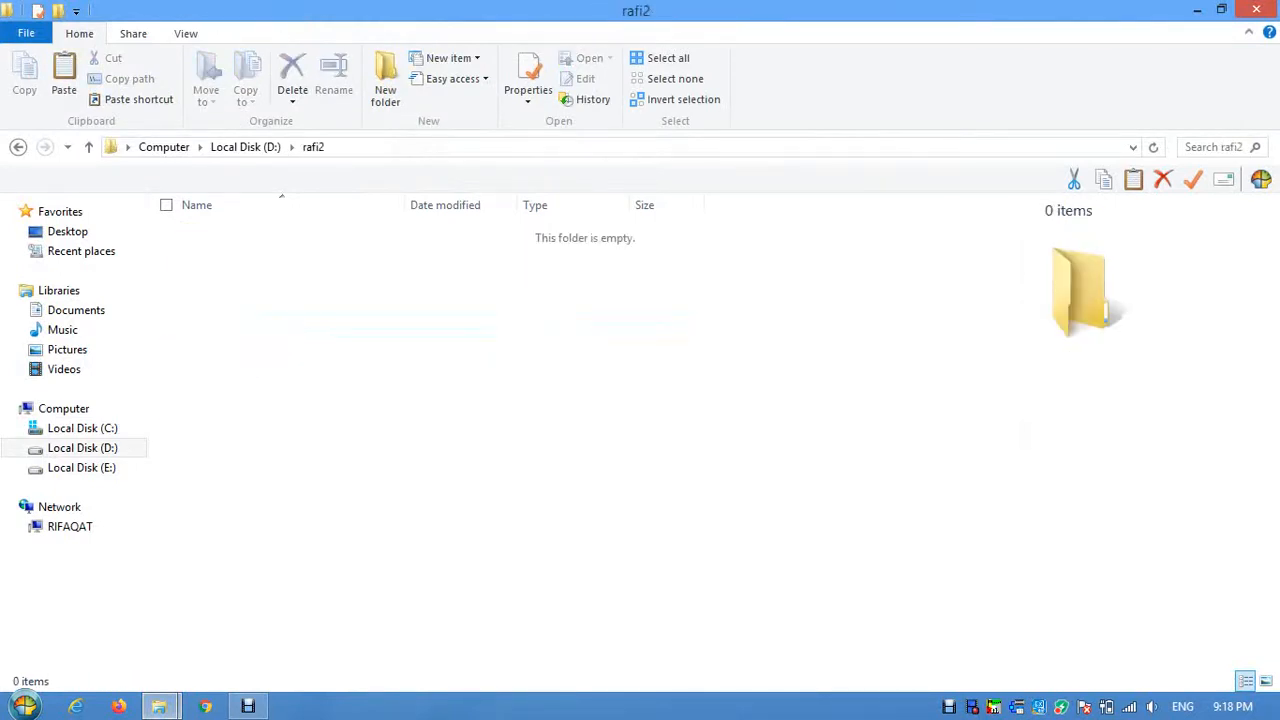
click(1220, 10)
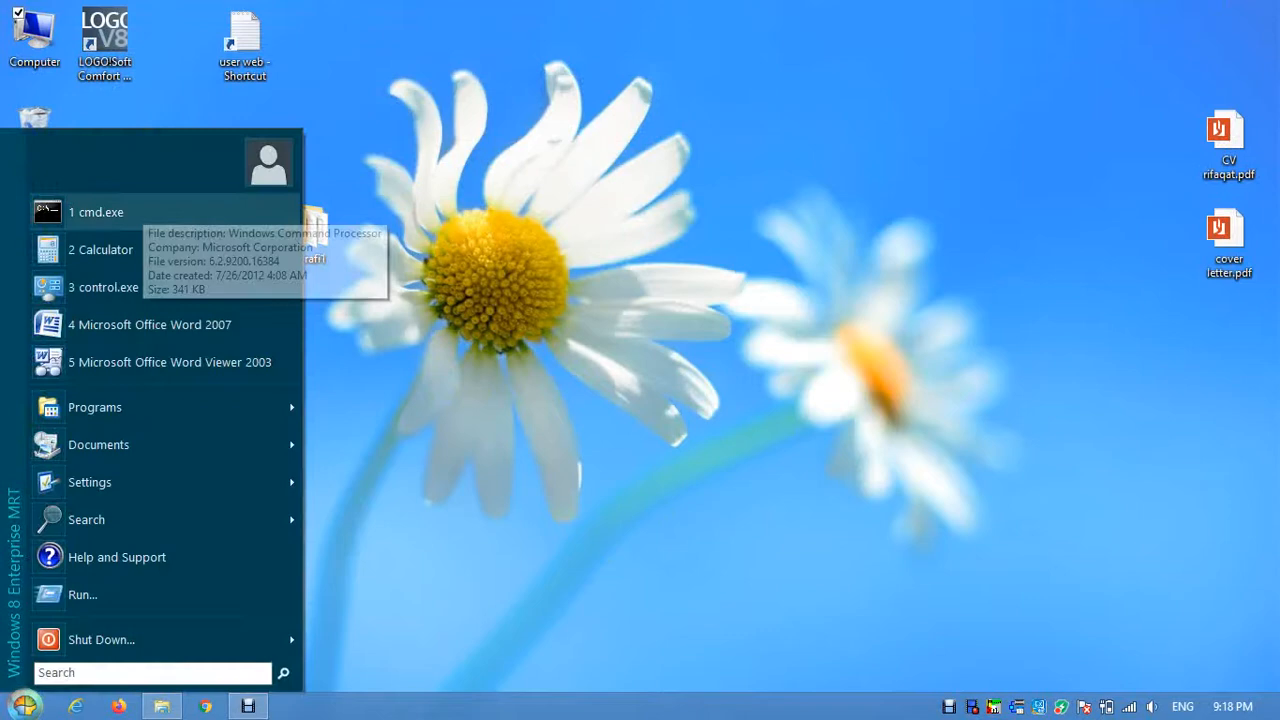
Launch cmd.exe from the Start menu's recent programs.
click(96, 212)
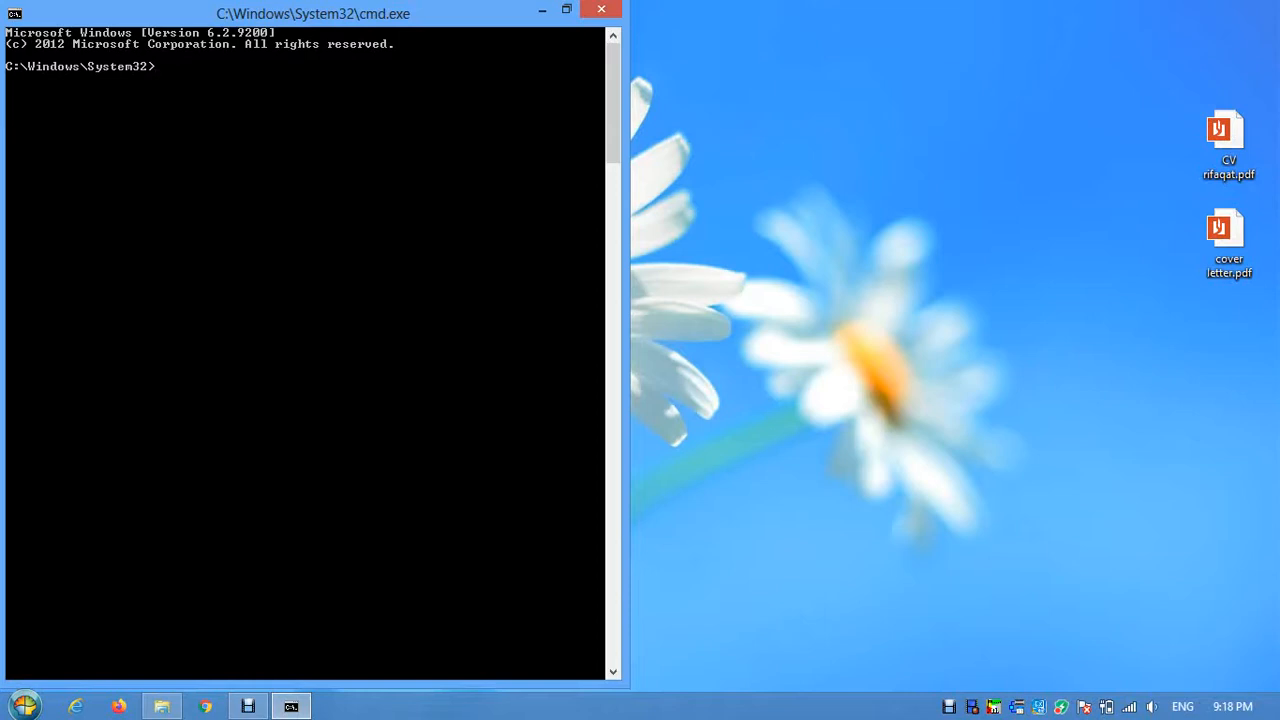
Change directory from root into the users folder and the rifaqat.com profile.
text(cd/)
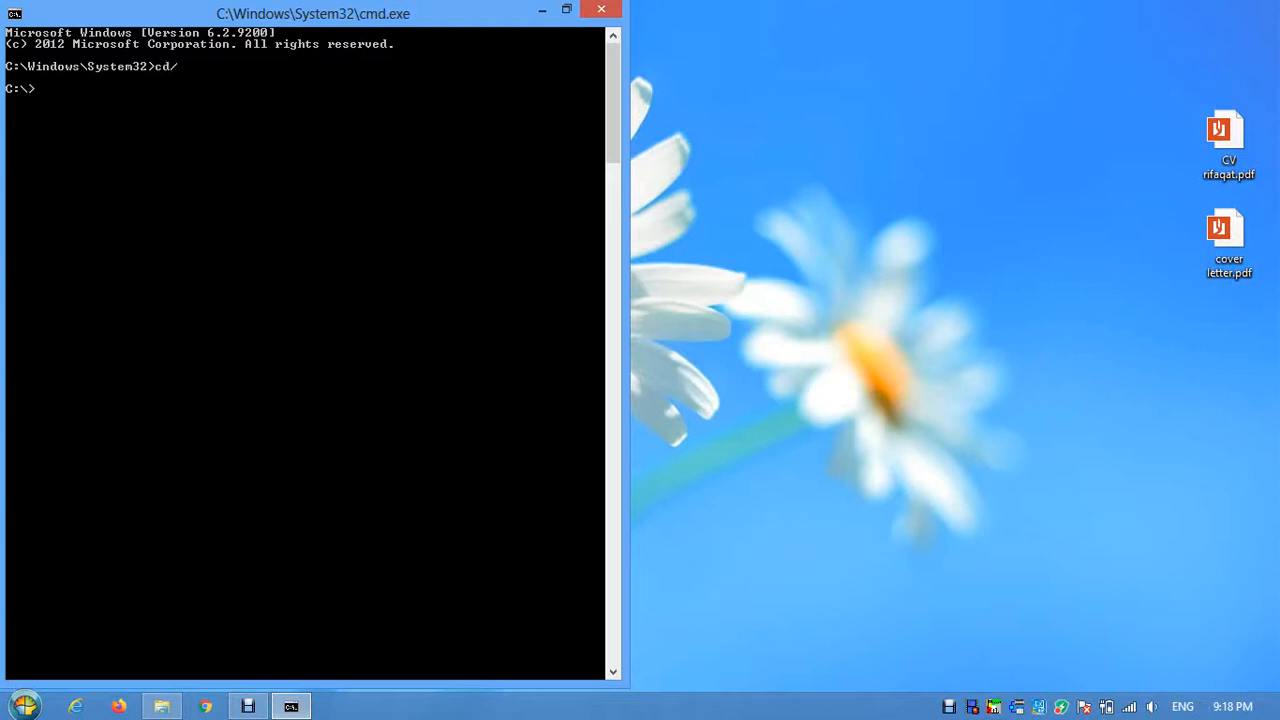
text(cd users)
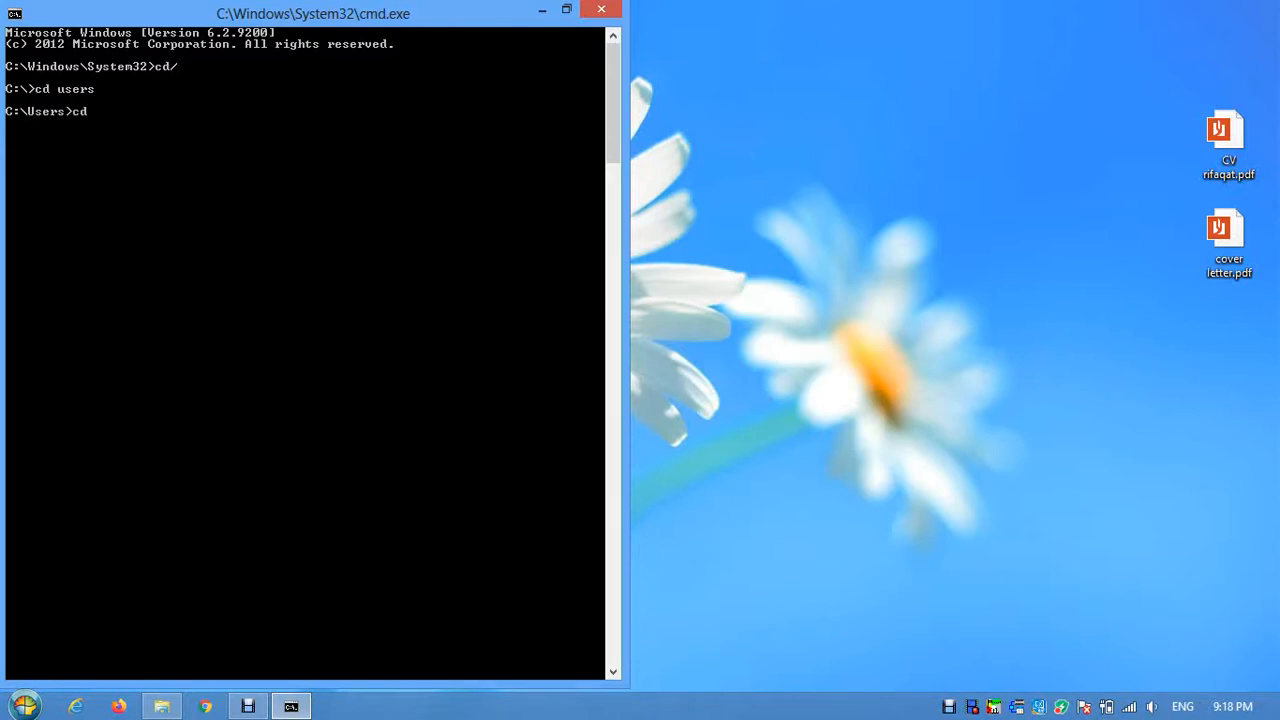
text(rifa)
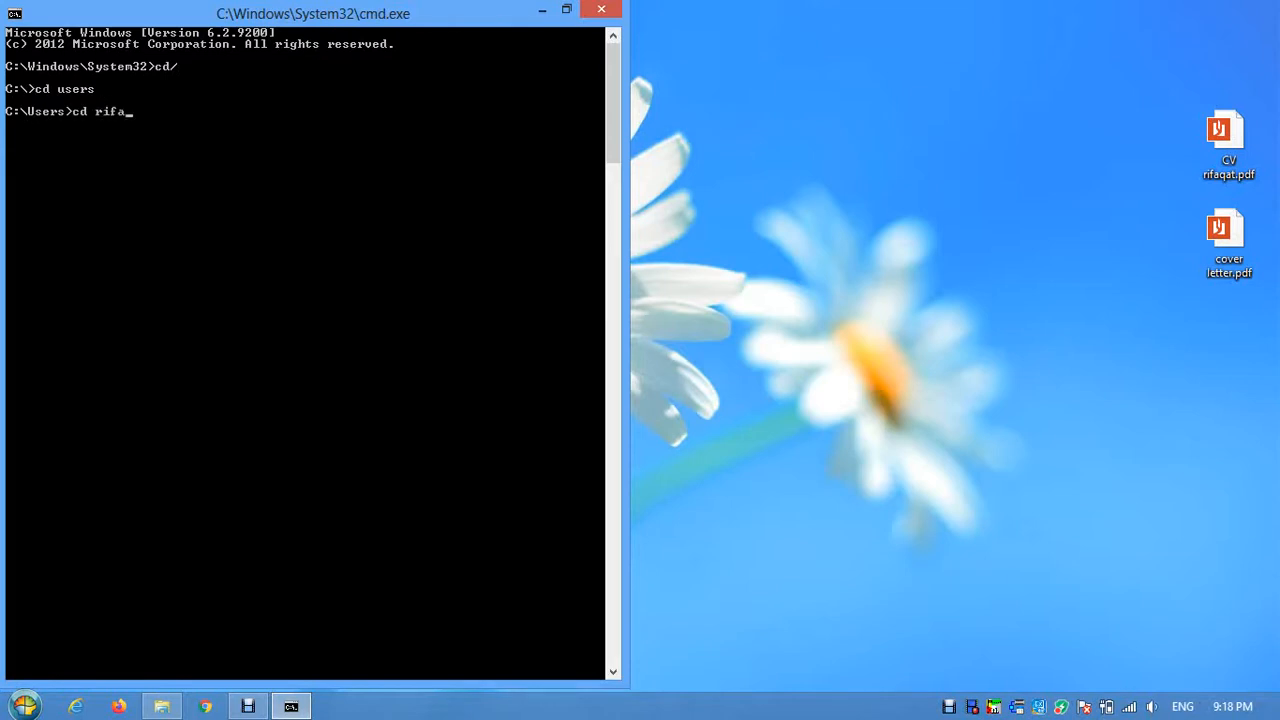
text(qat.com)
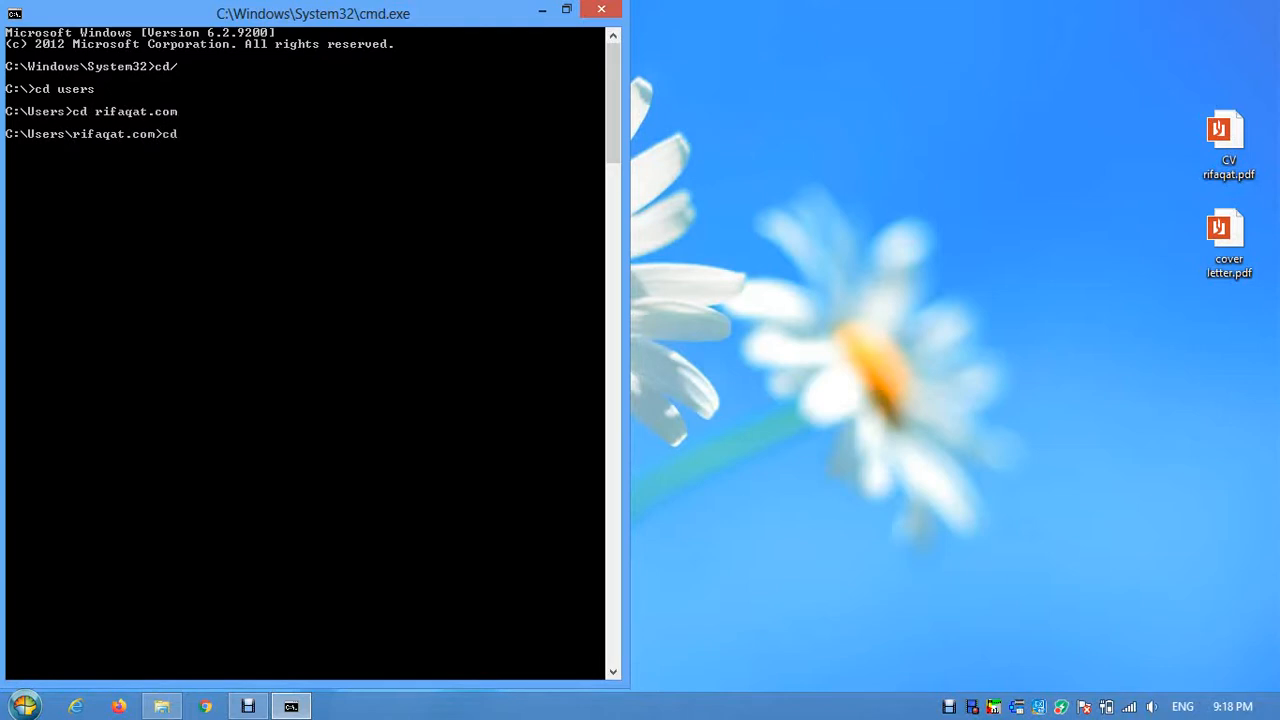
Change directory into desktop and then into rafi1.
text(desktop)
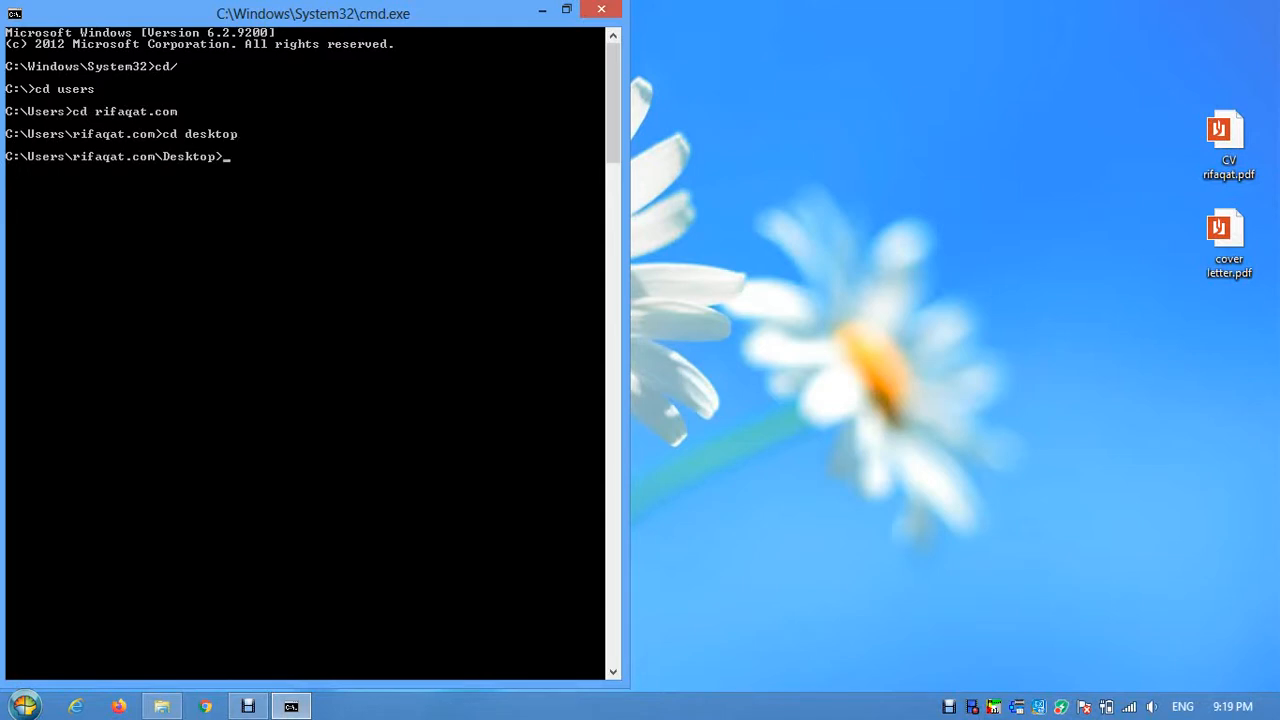
text(c)
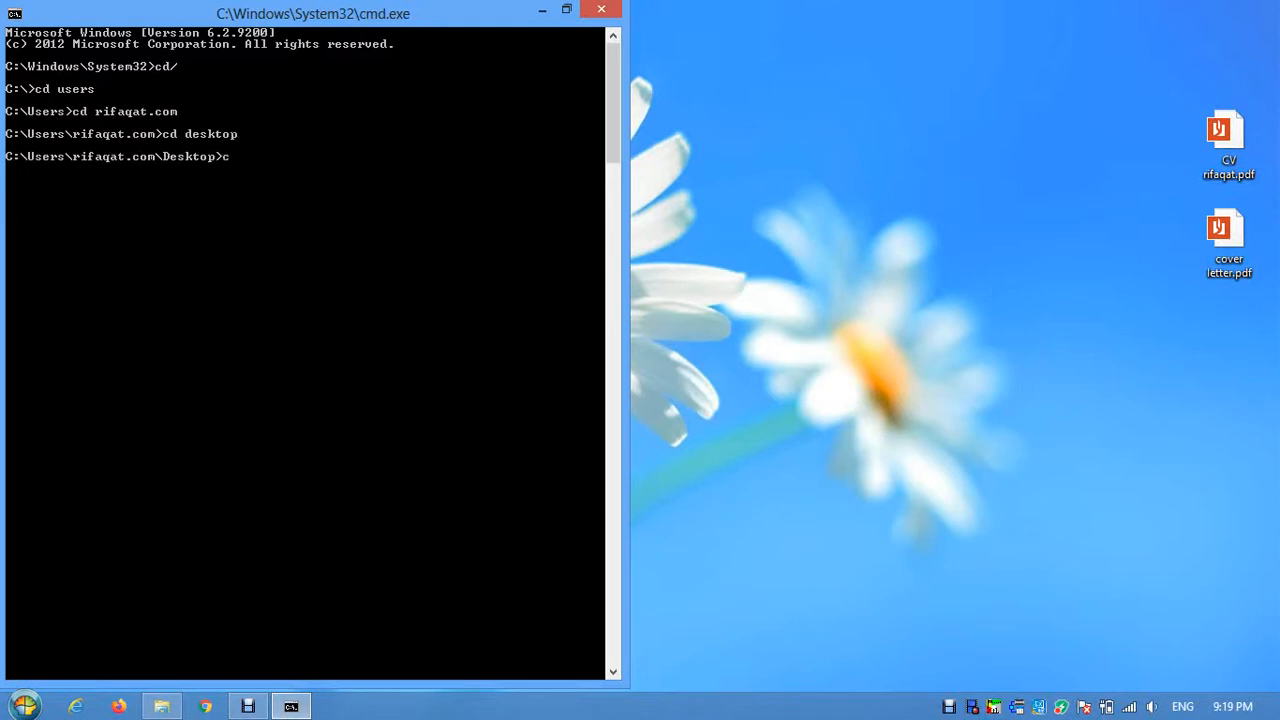
text(cd rafi)
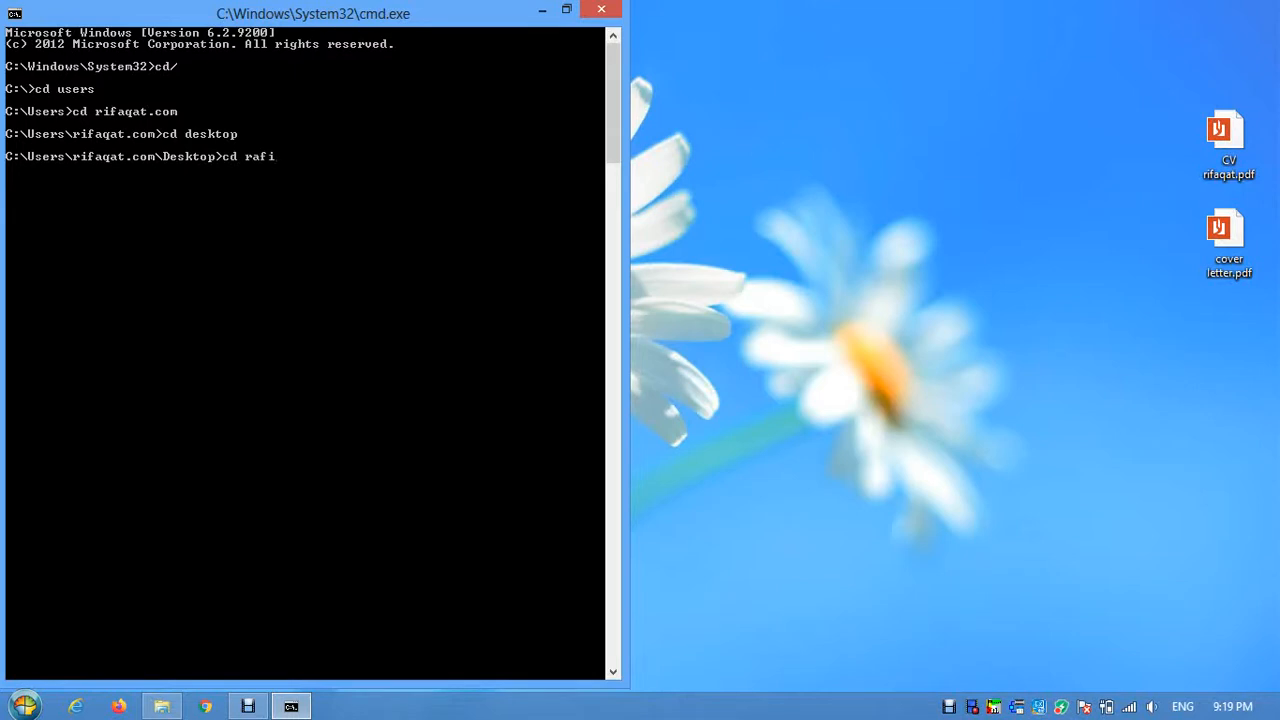
text(1)
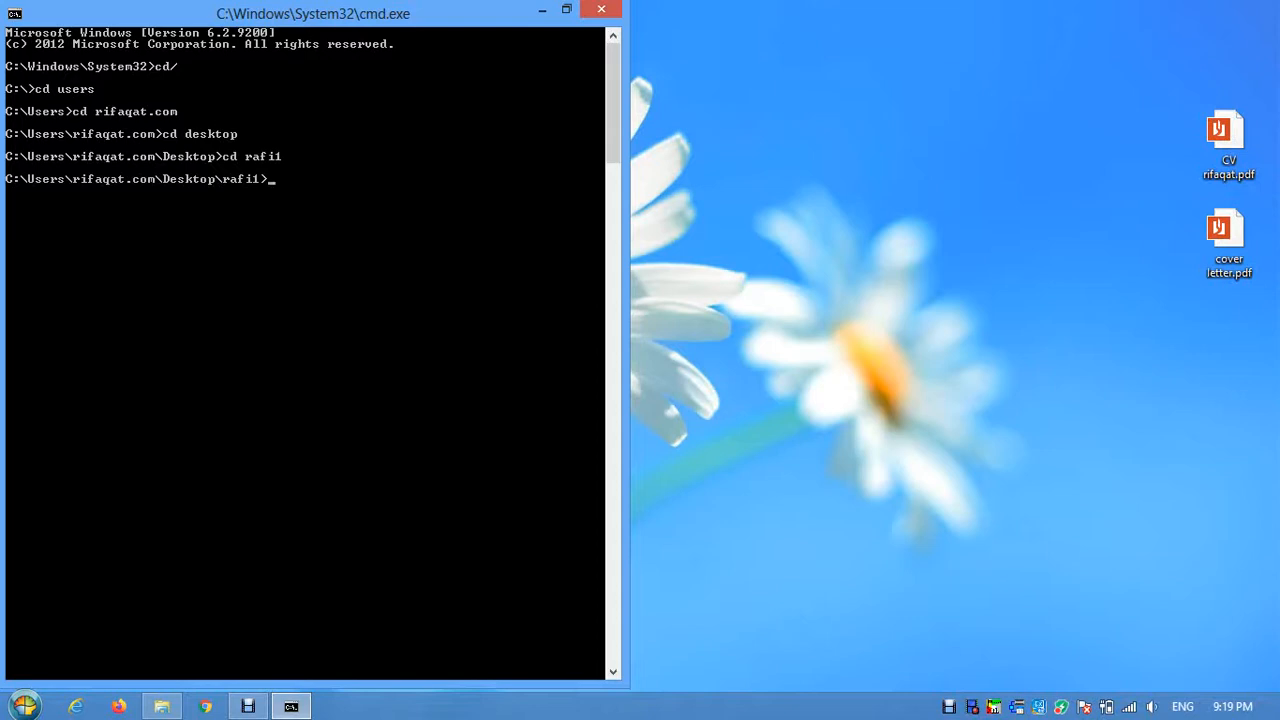
Run copy *.* d:\rafi2 to copy every file from rafi1 into D:\rafi2.
text(copy)
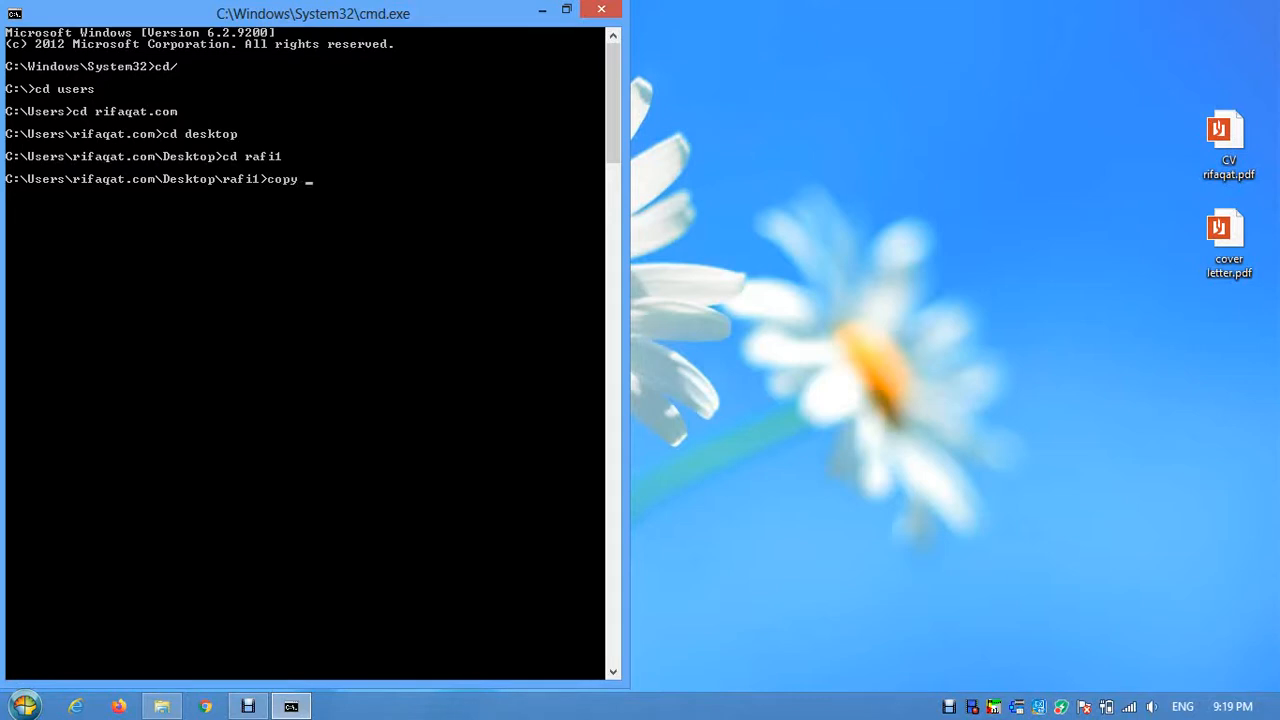
text(*)
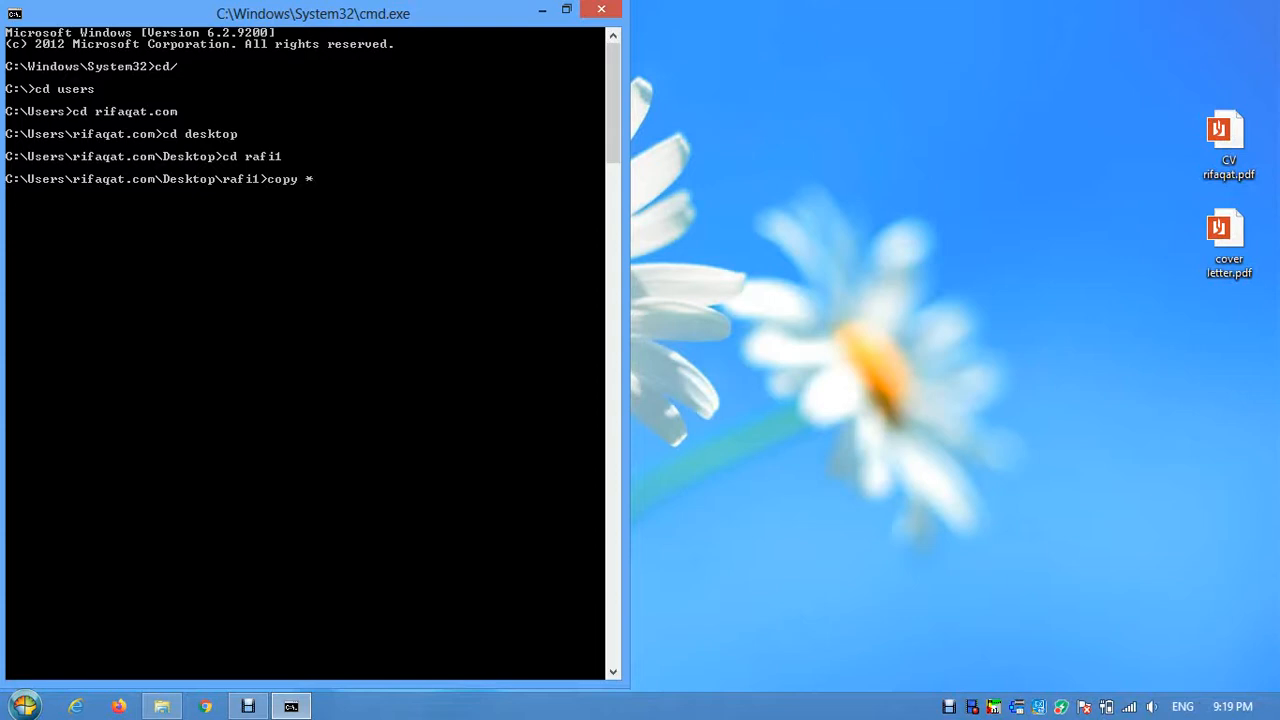
text(.*)
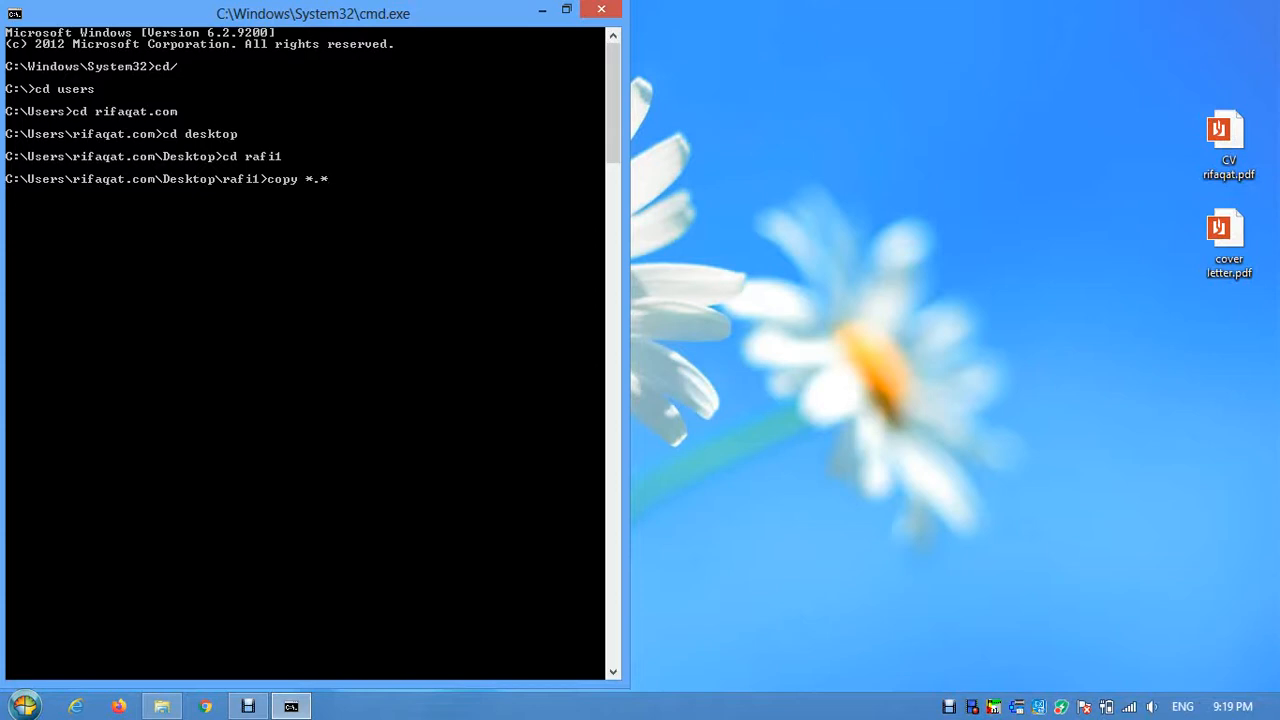
text(d)
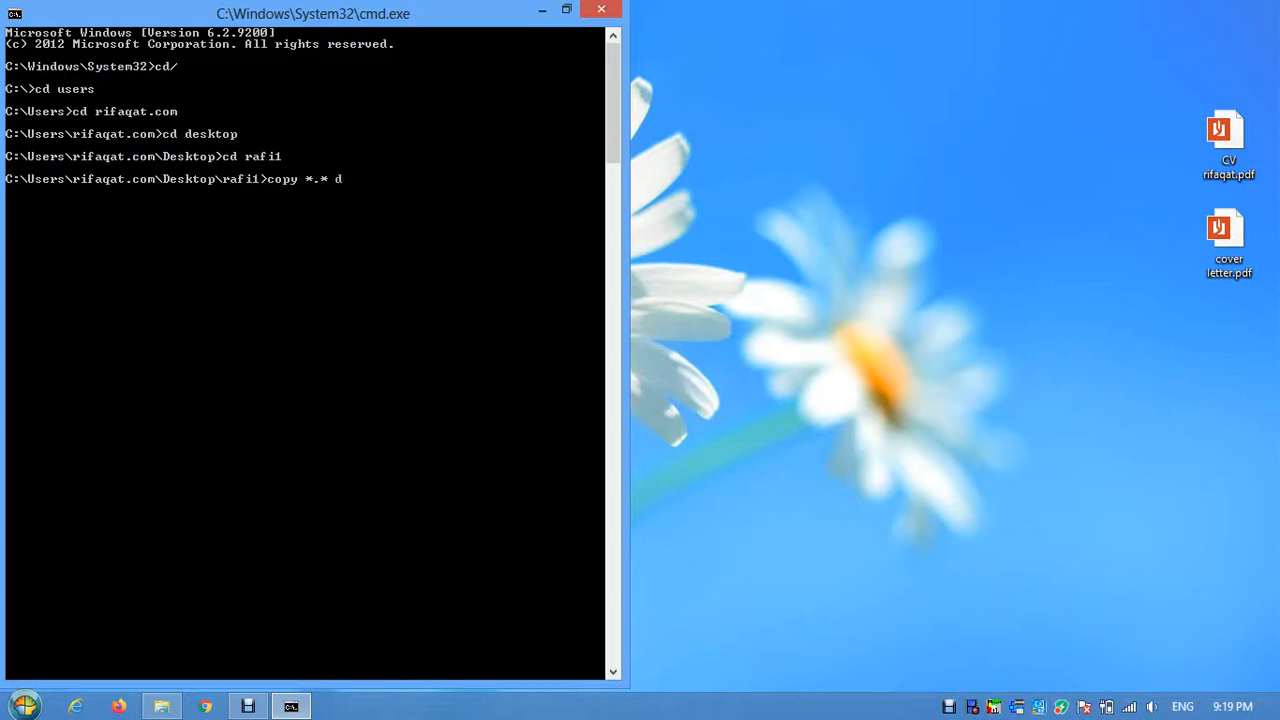
text(:)
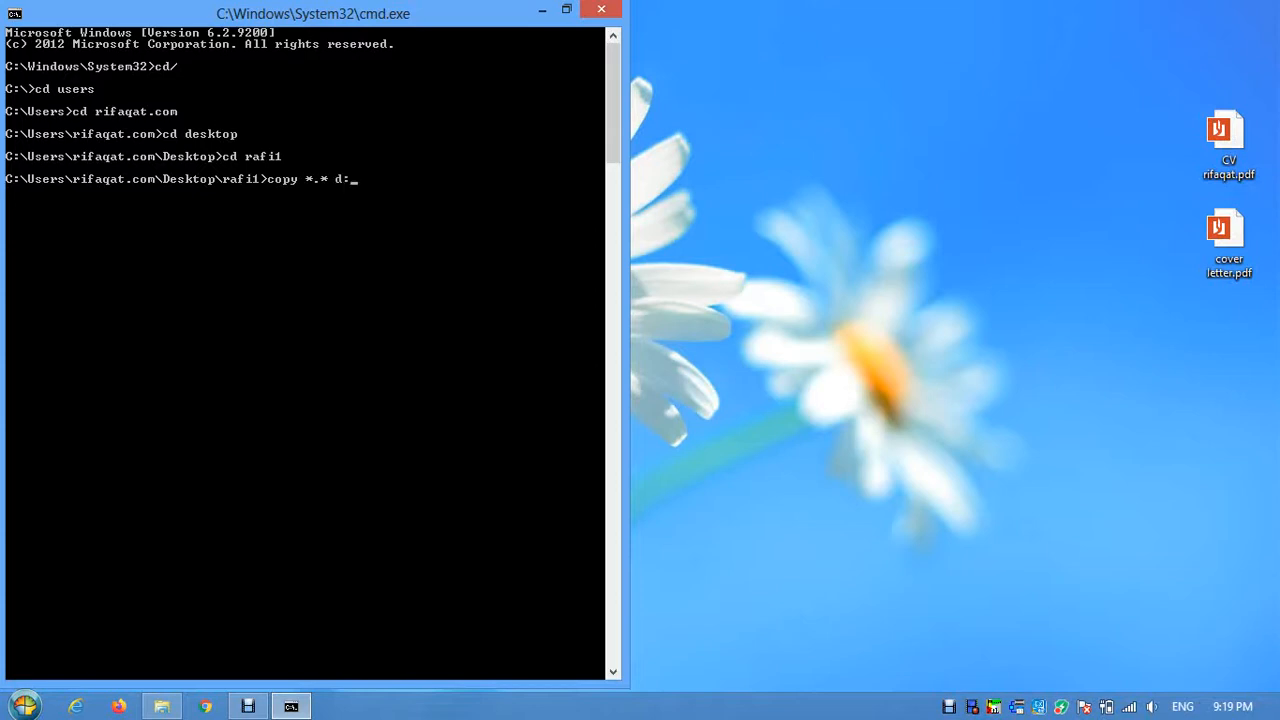
text(\rafi)
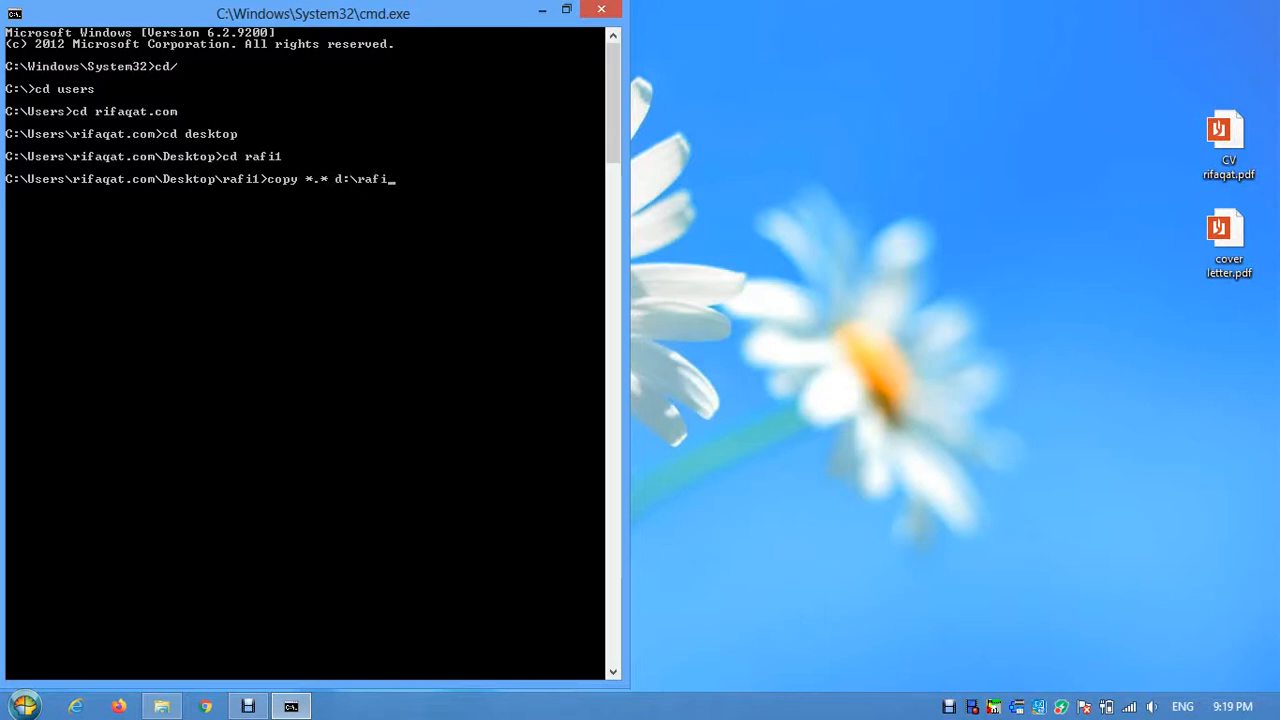
text(2)
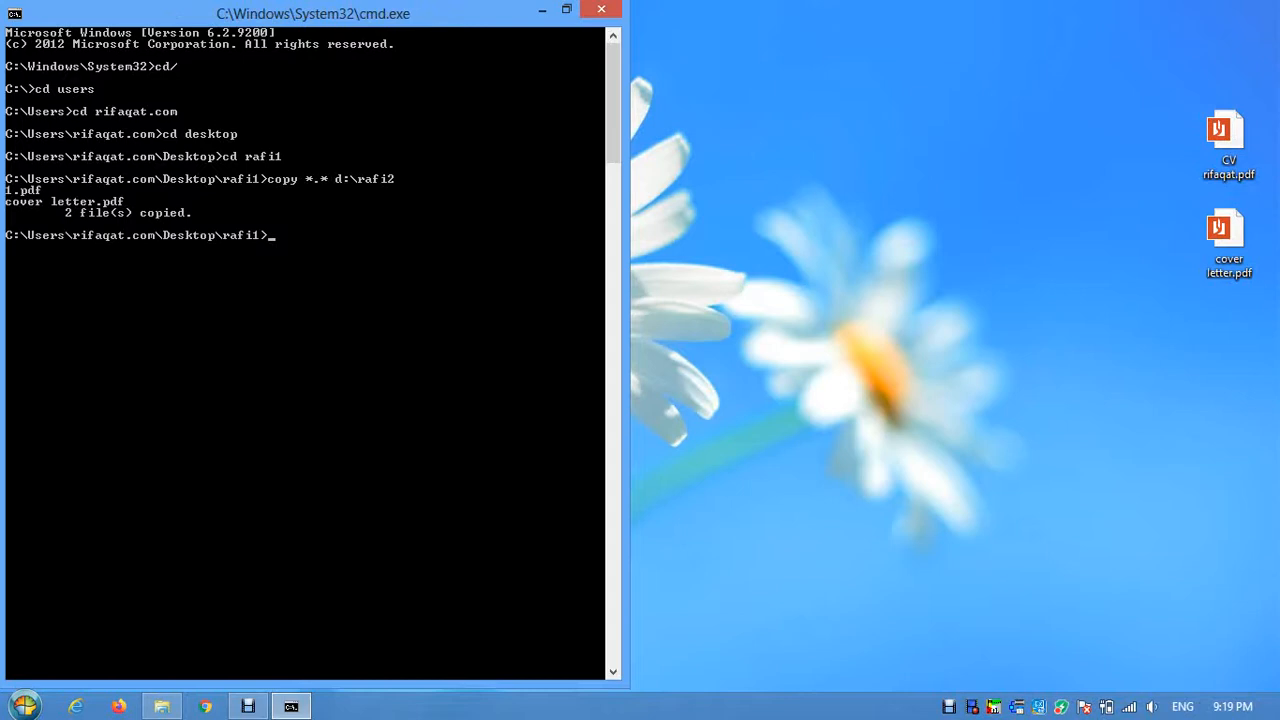
Exit the command prompt.
text(exit)
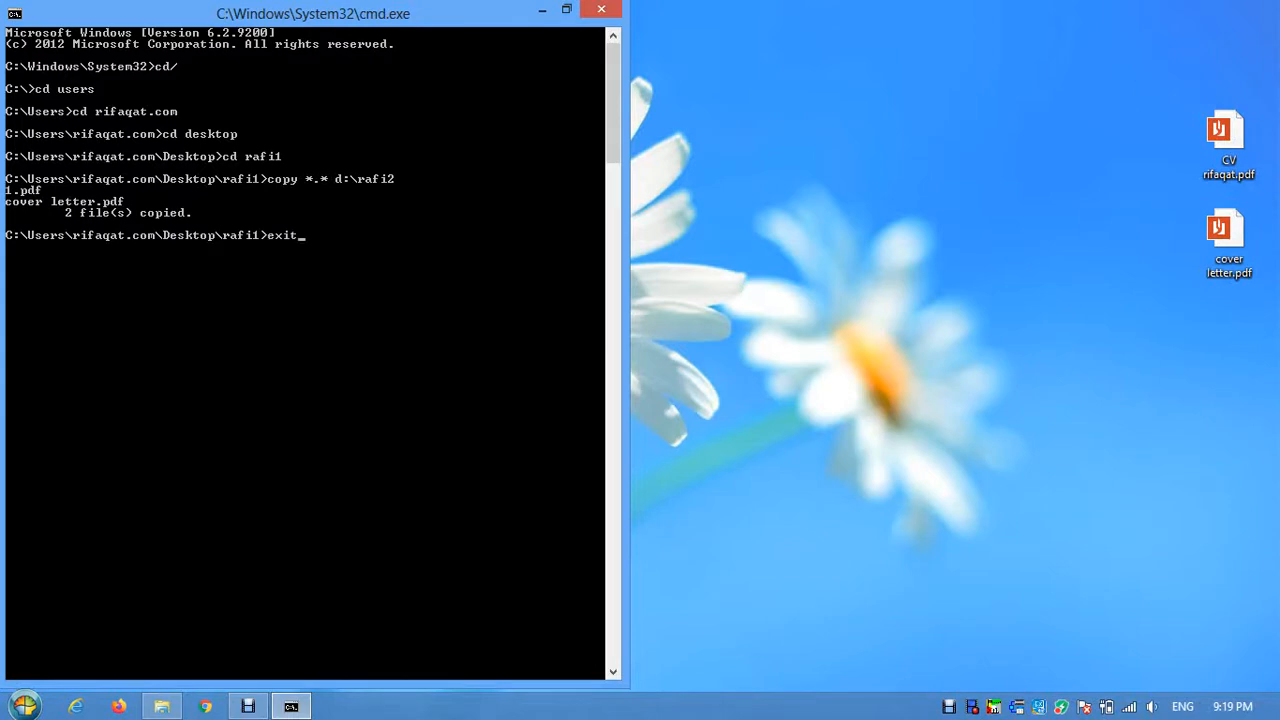
key(enter)
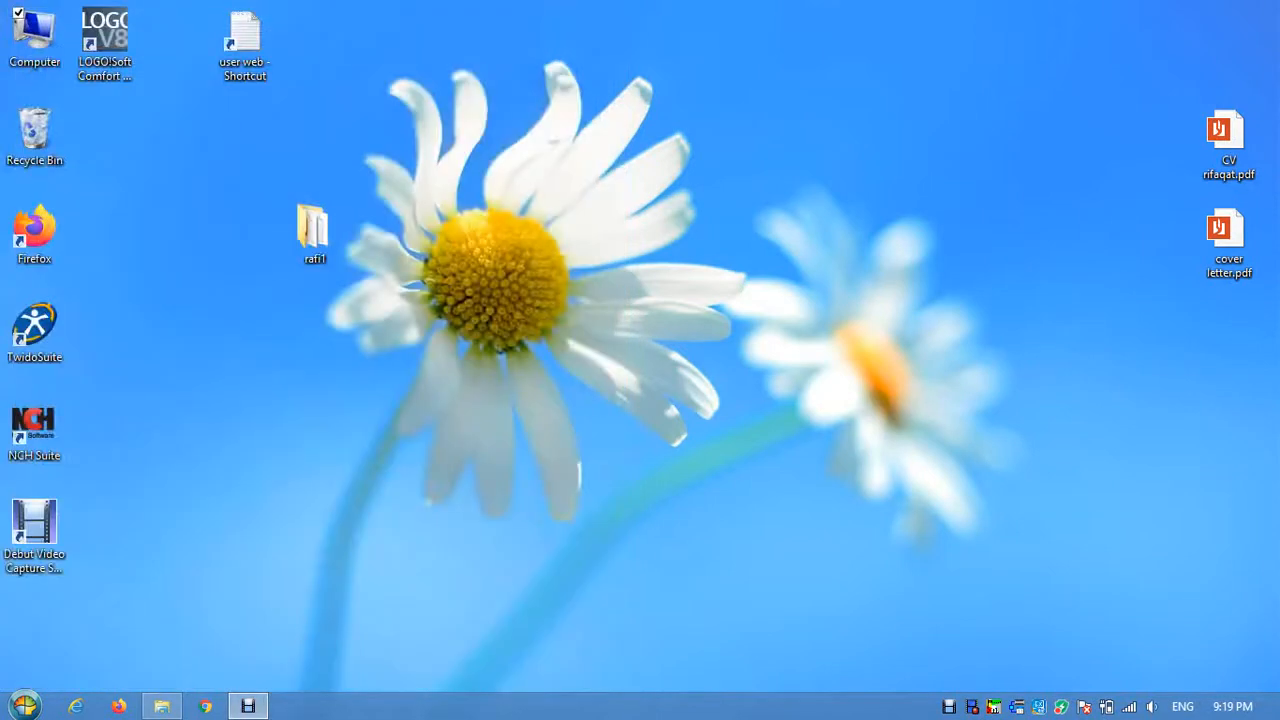
Browse Computer > Local Disk (D:) > rafi2 to check the copied PDFs.
double_click(36, 36)
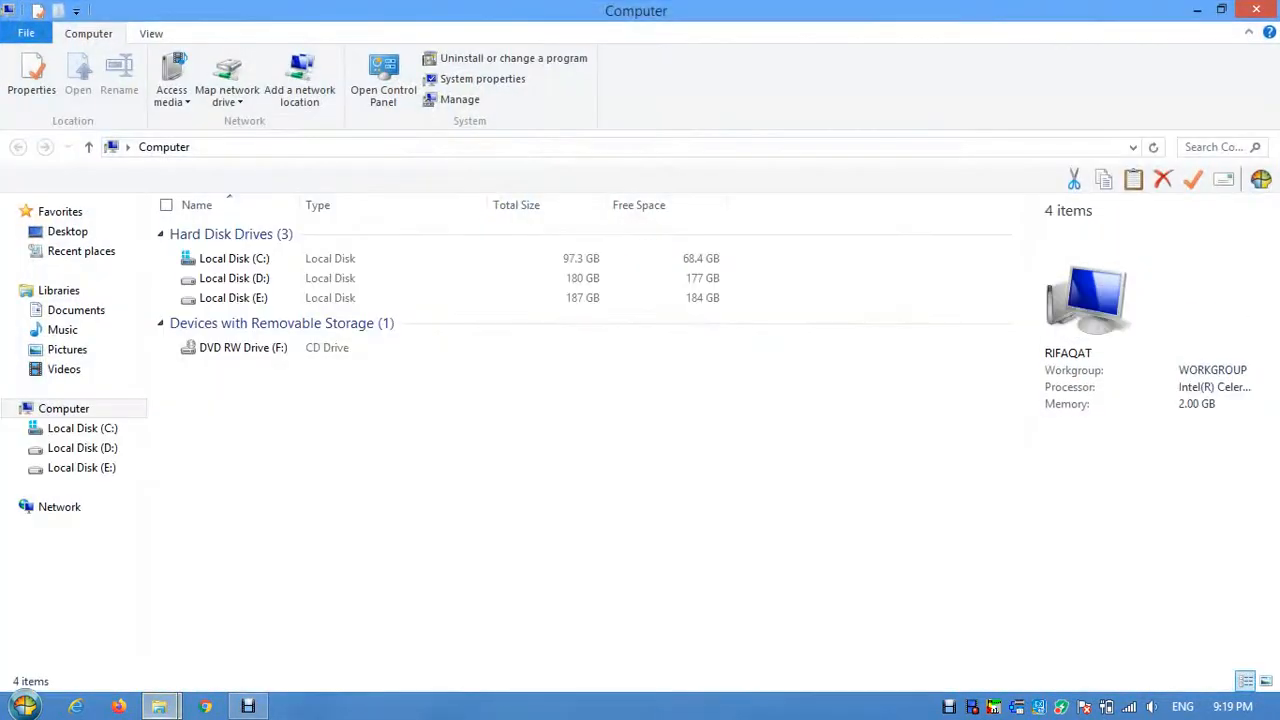
click(234, 278)
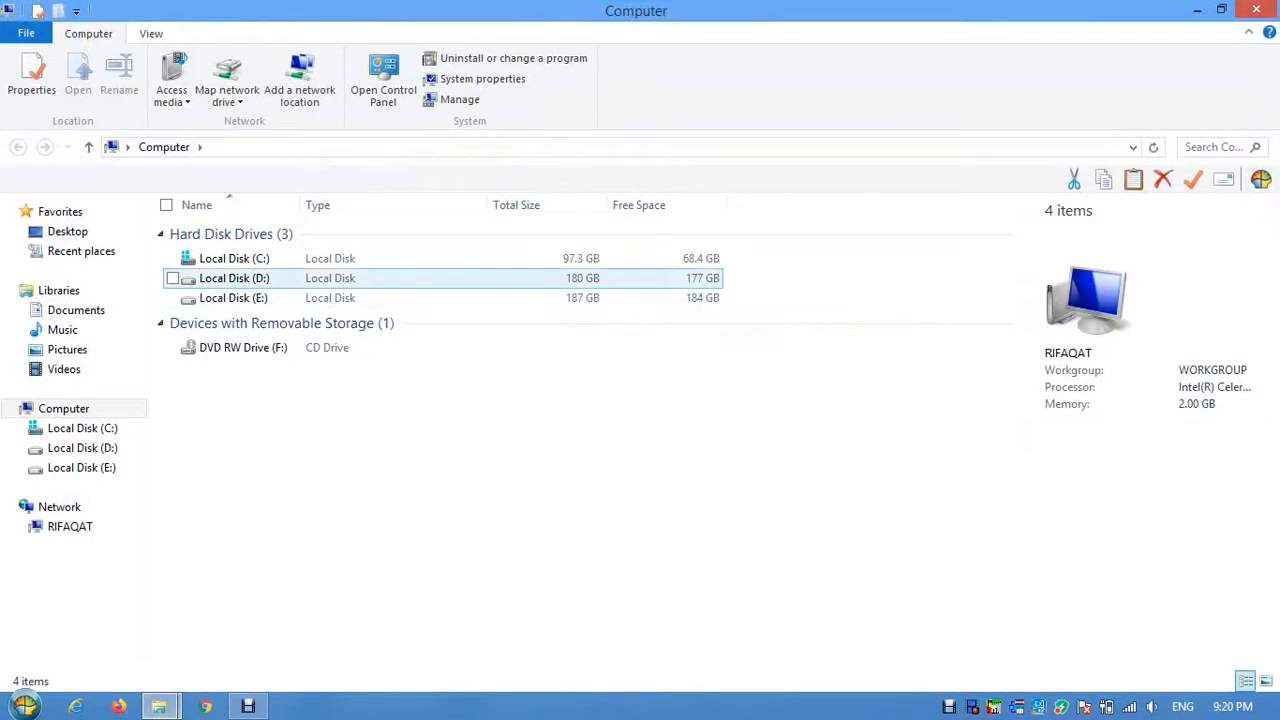
double_click(234, 278)
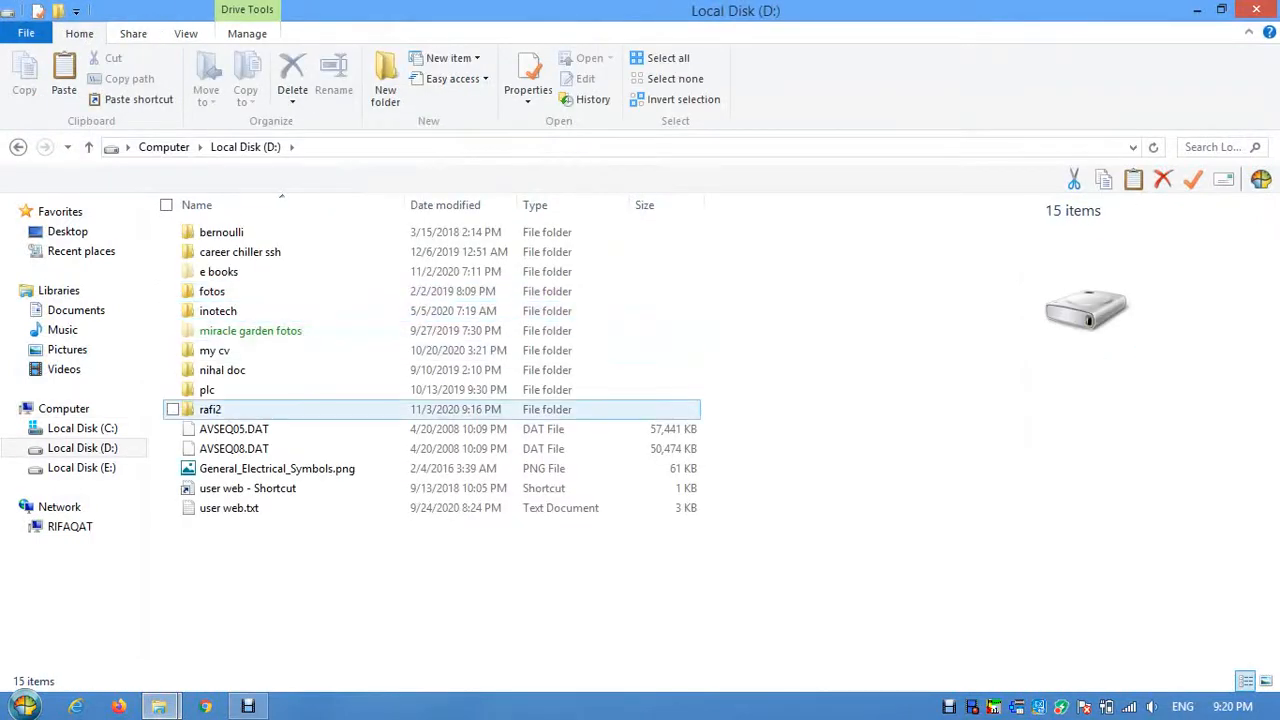
double_click(210, 408)
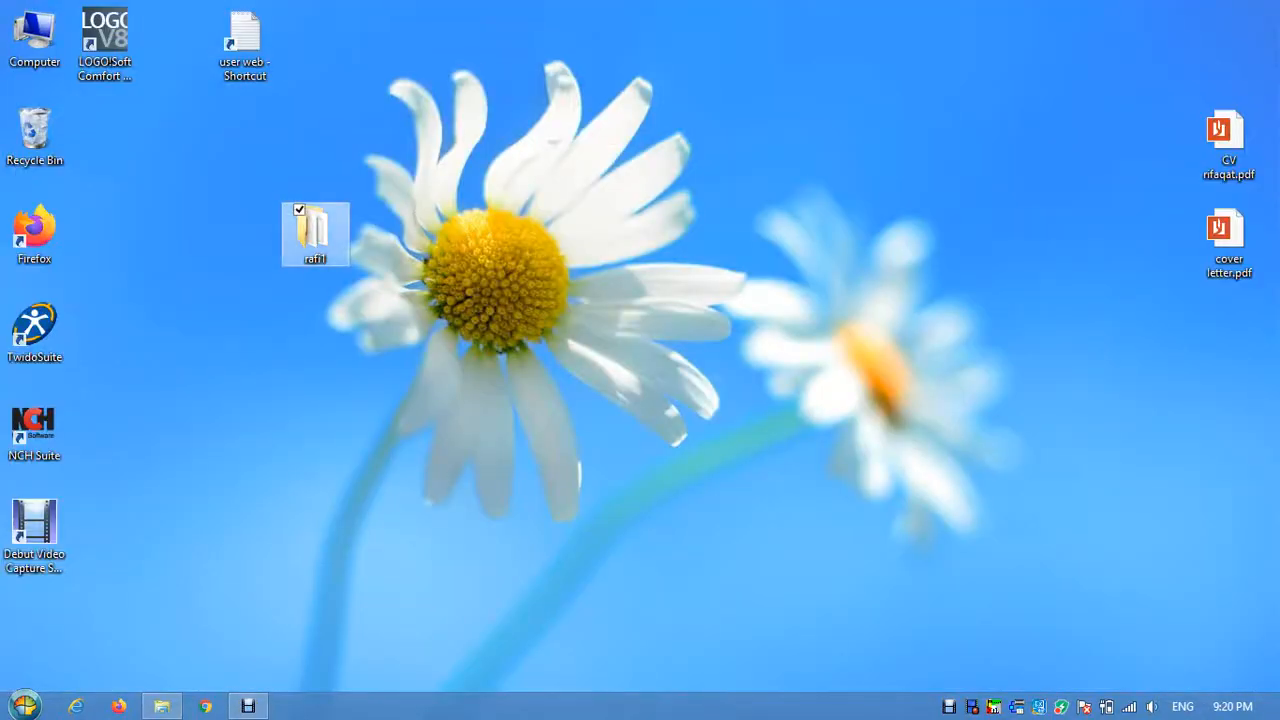
Open desktop folder rafi1 showing 1.pdf and cover letter.pdf still present.
double_click(316, 234)
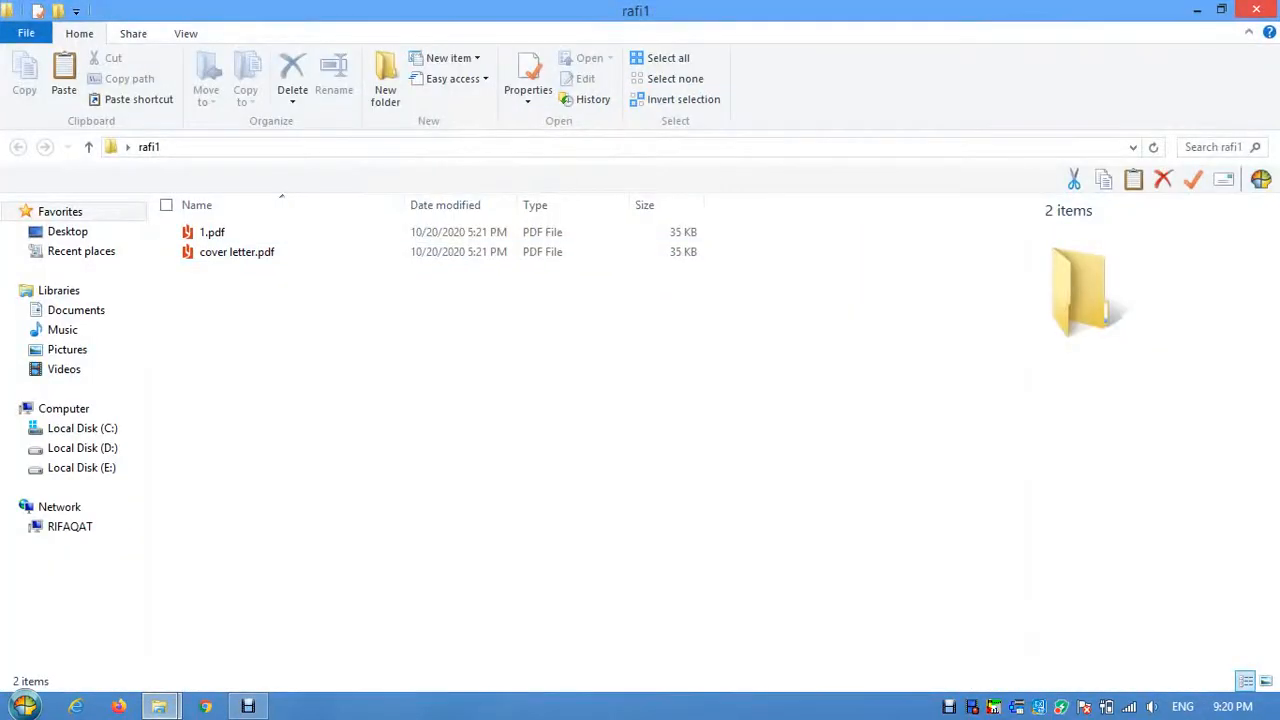